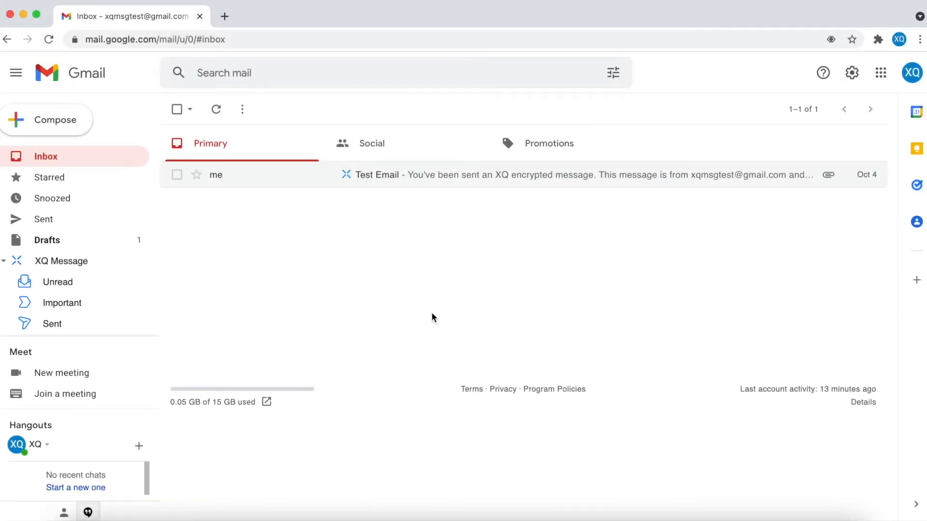
Download the encrypted XQ_Logo_Blue.png.xqf attachment from Test Email and launch XQ Message > Decrypt Files.
{"action": "left_click", "coordinate": [473, 175]}
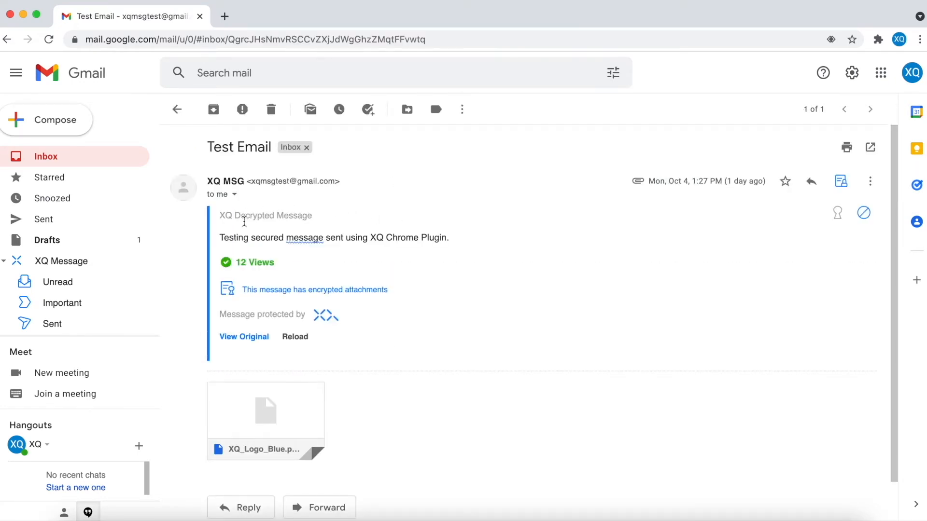
{"action": "mouse_move", "coordinate": [274, 290]}
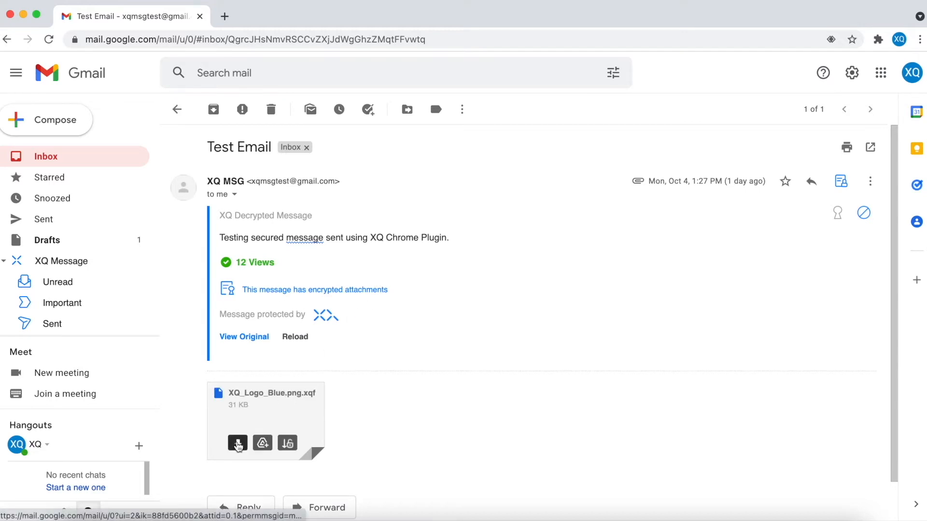
{"action": "left_click", "coordinate": [237, 443]}
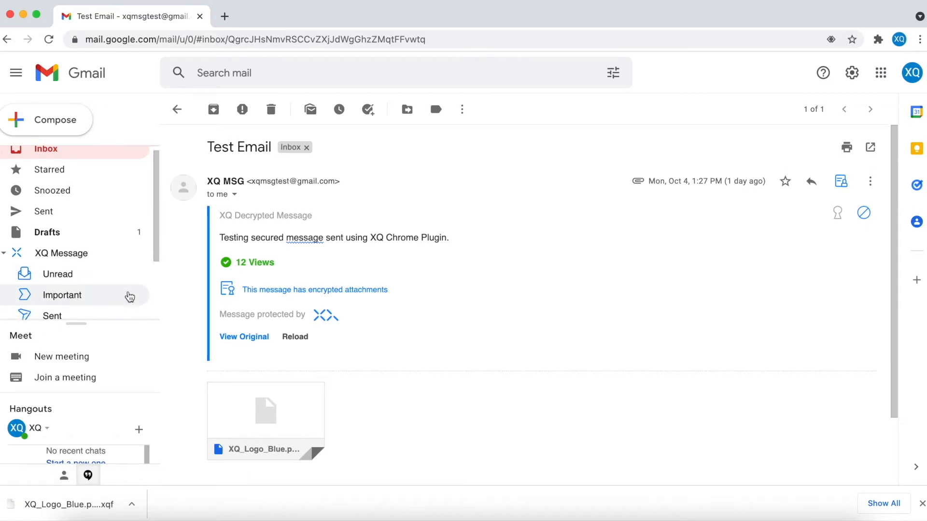
{"action": "scroll", "scroll_direction": "down", "scroll_amount": 3}
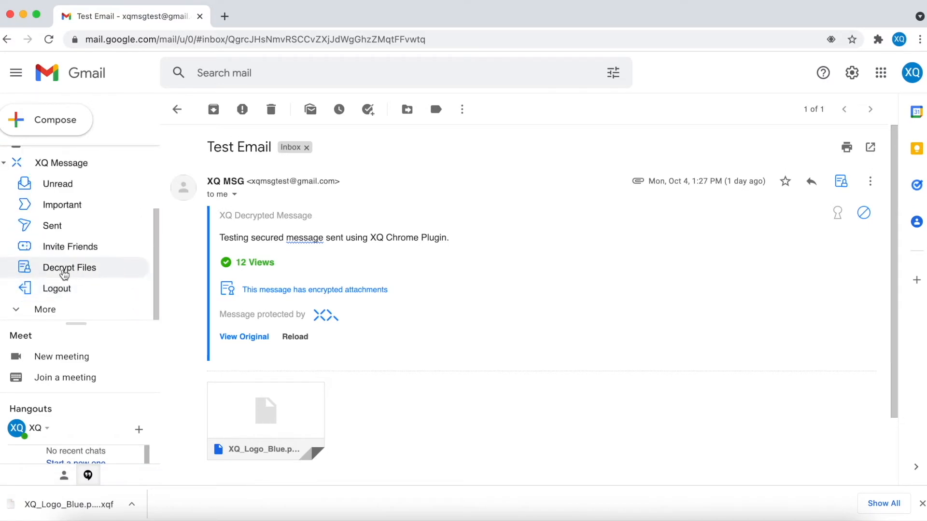
{"action": "left_click", "coordinate": [69, 268]}
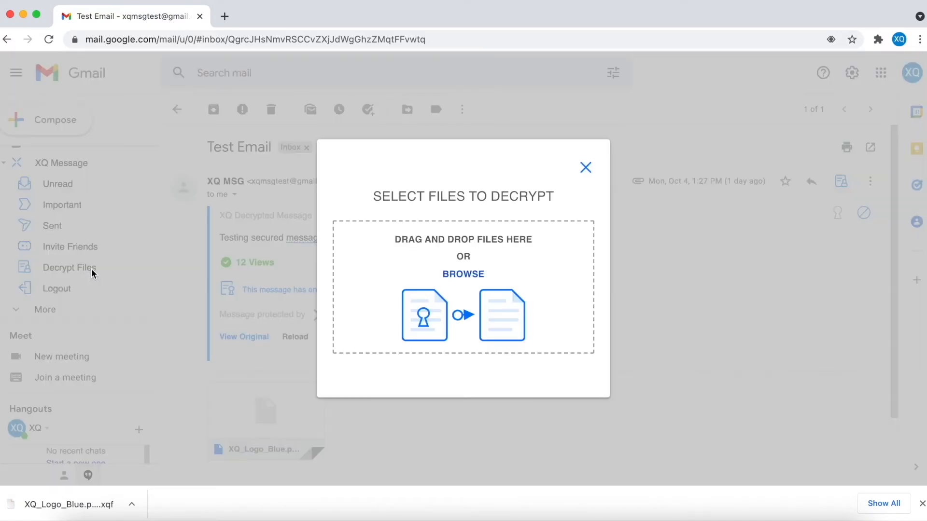
Browse to XQ_Logo_Blue.png.xqf in Downloads, decrypt it, and save the result as XQ_Logo_Blue.png.
{"action": "left_click", "coordinate": [463, 273]}
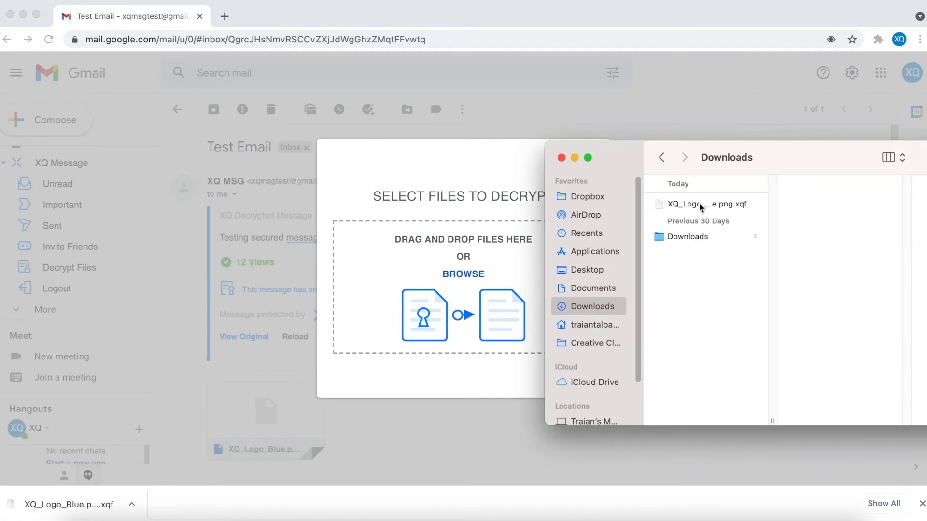
{"action": "left_click", "coordinate": [703, 203]}
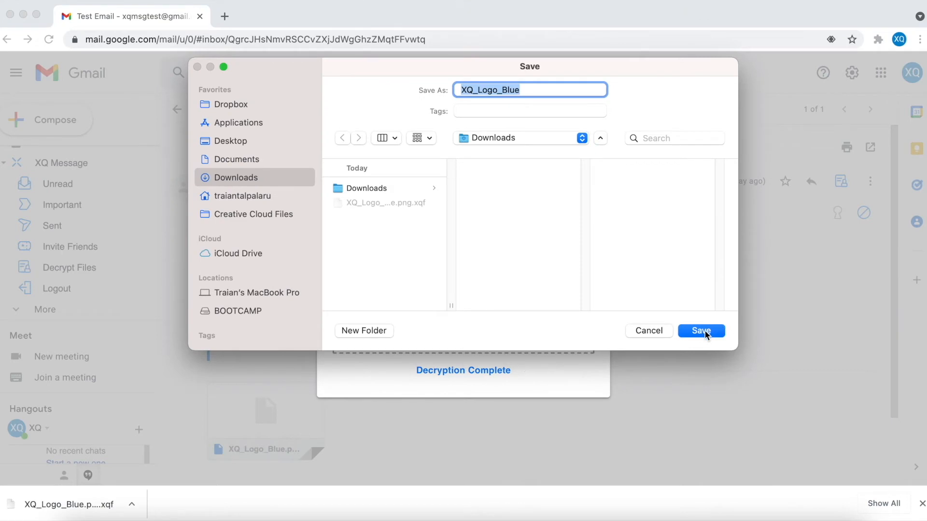
{"action": "left_click", "coordinate": [701, 331]}
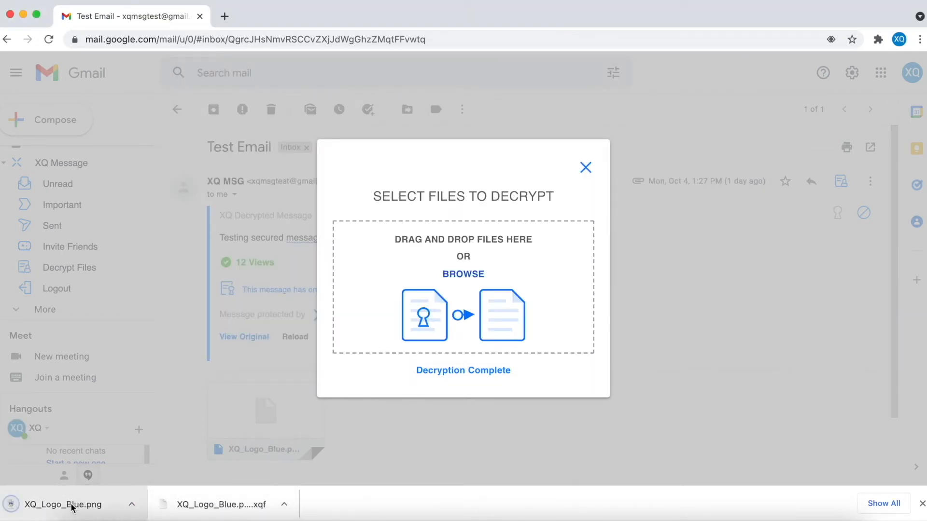
{"action": "left_click", "coordinate": [64, 504]}
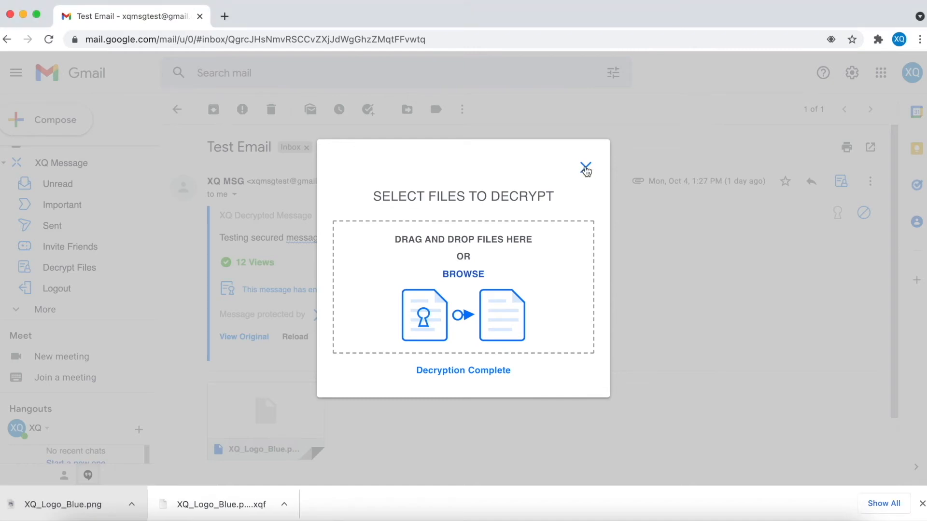
Decrypt the attachment directly from the email and save it, replacing the existing XQ_Logo_Blue.png in Downloads.
{"action": "left_click", "coordinate": [585, 167]}
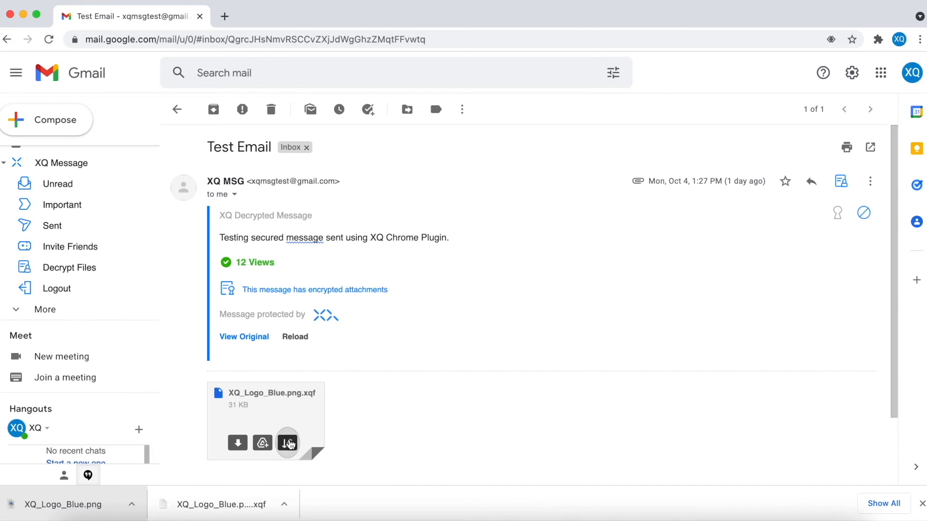
{"action": "left_click", "coordinate": [288, 444]}
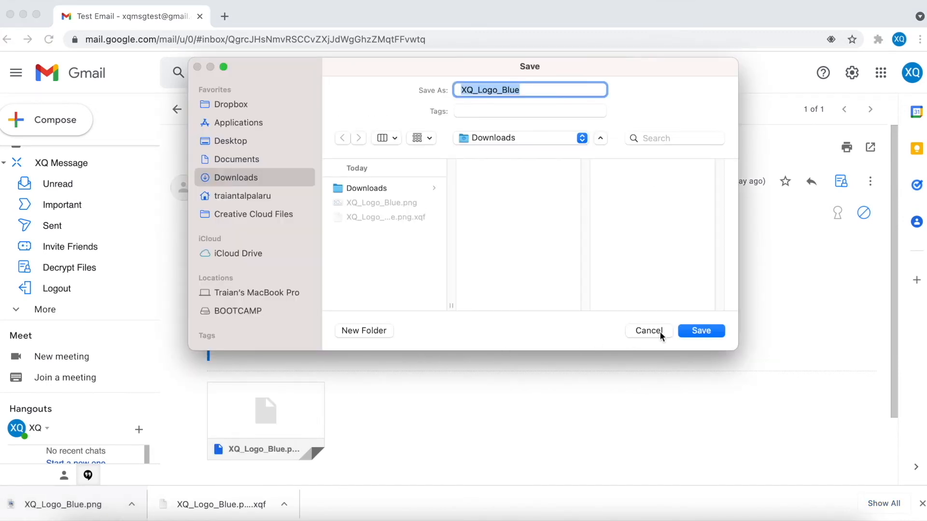
{"action": "left_click", "coordinate": [701, 331]}
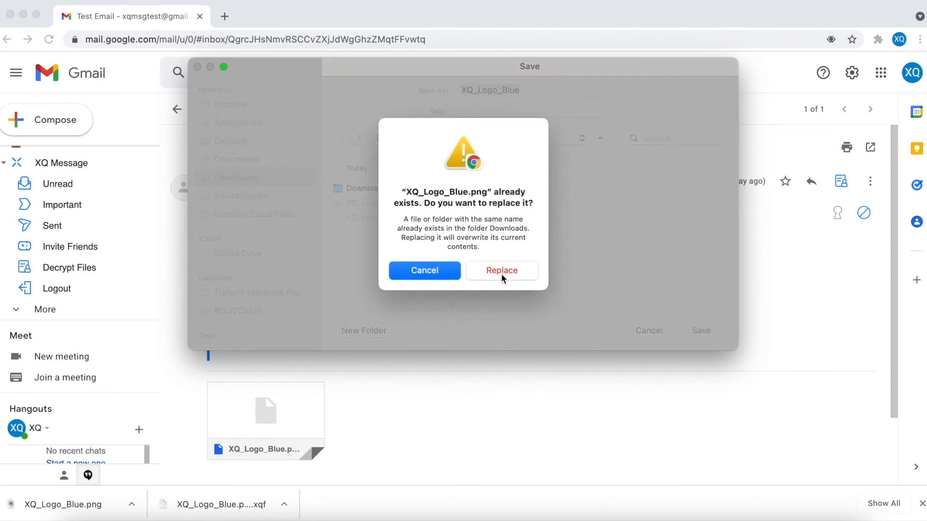
{"action": "left_click", "coordinate": [501, 270]}
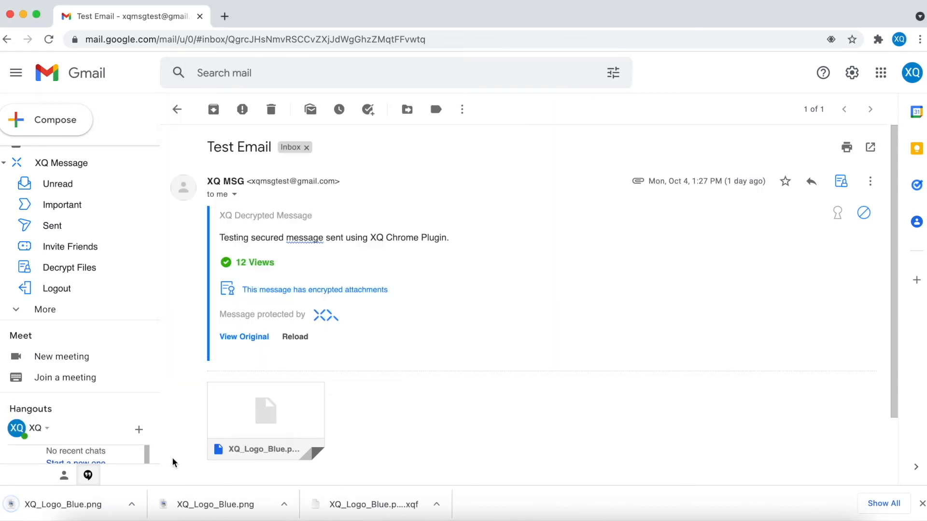